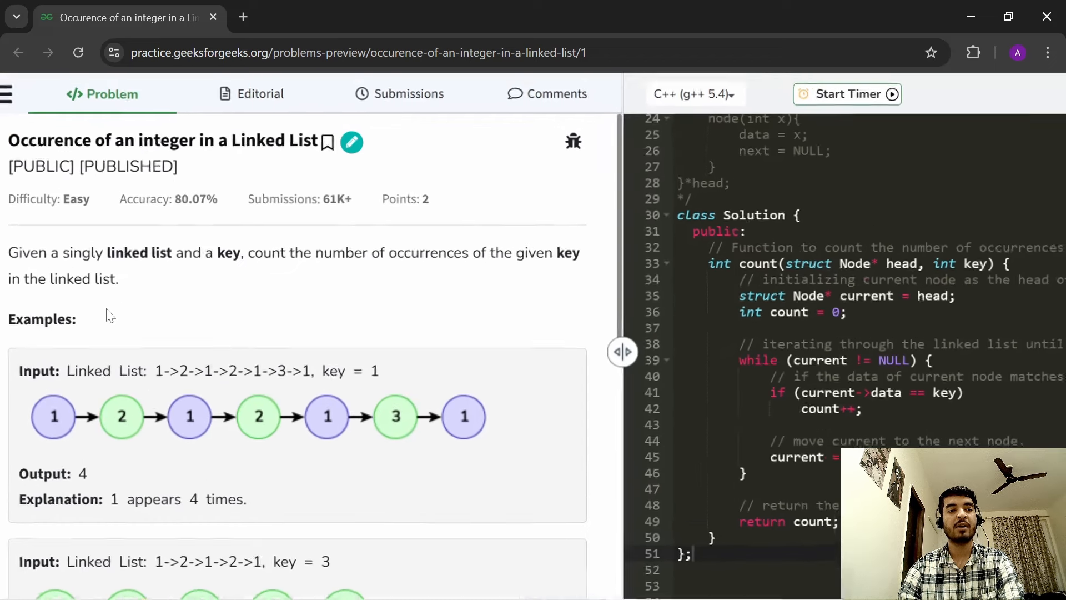
# Step: Switch to the OneNote editorials page with the linked list diagram and select the black pen
pyautogui.scroll(-3)
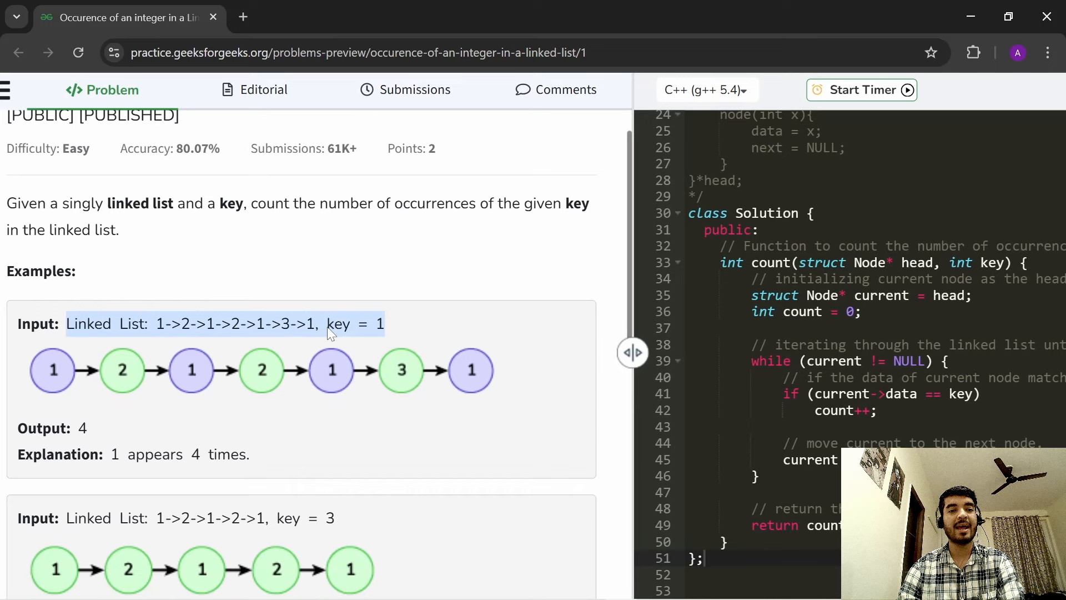
pyautogui.moveTo(321, 361)
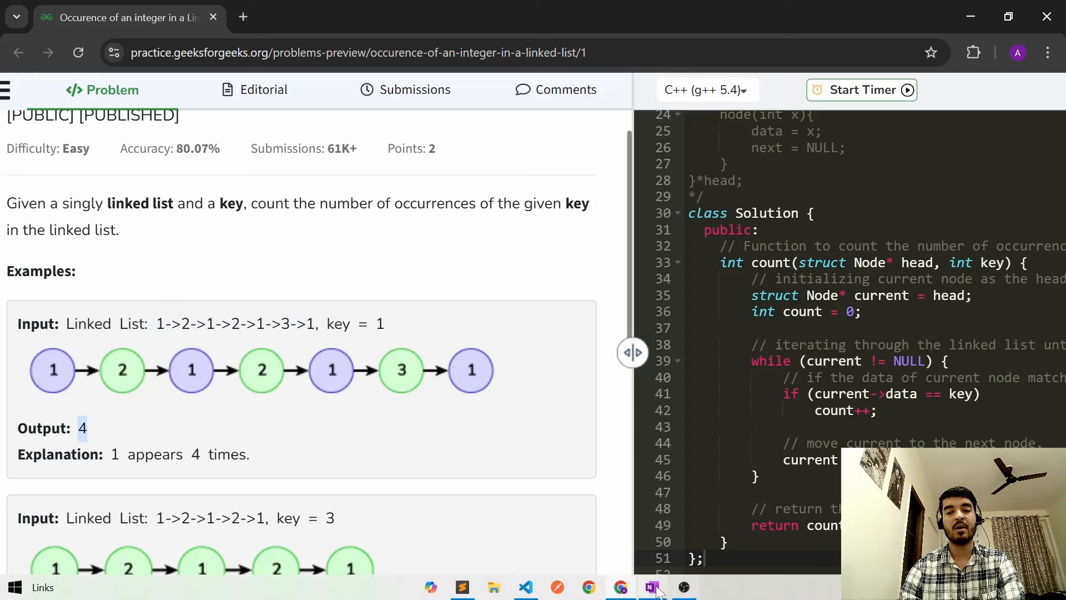
pyautogui.click(650, 586)
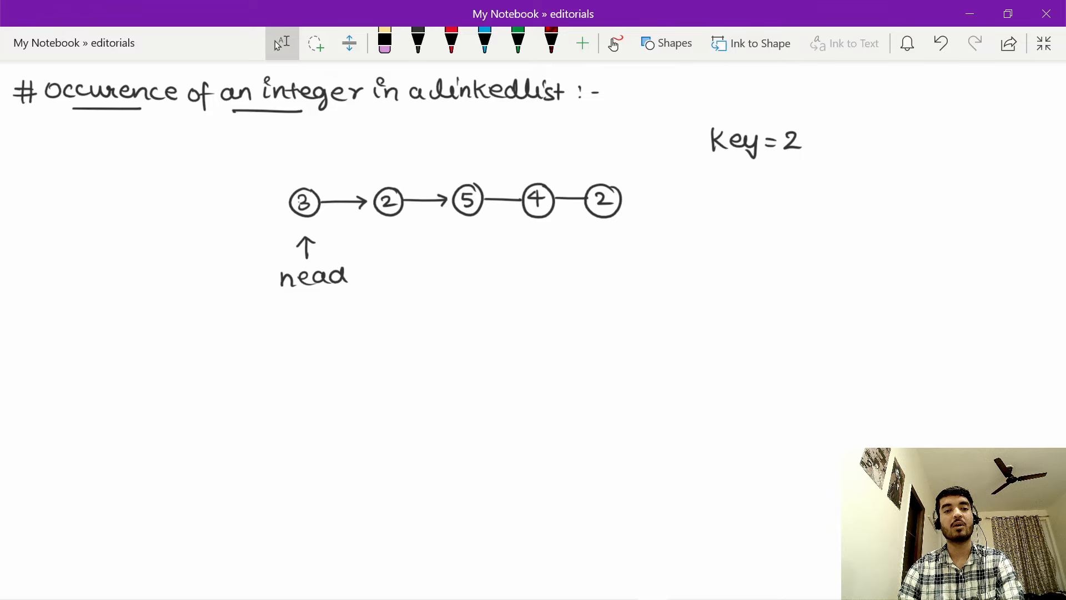
pyautogui.click(418, 39)
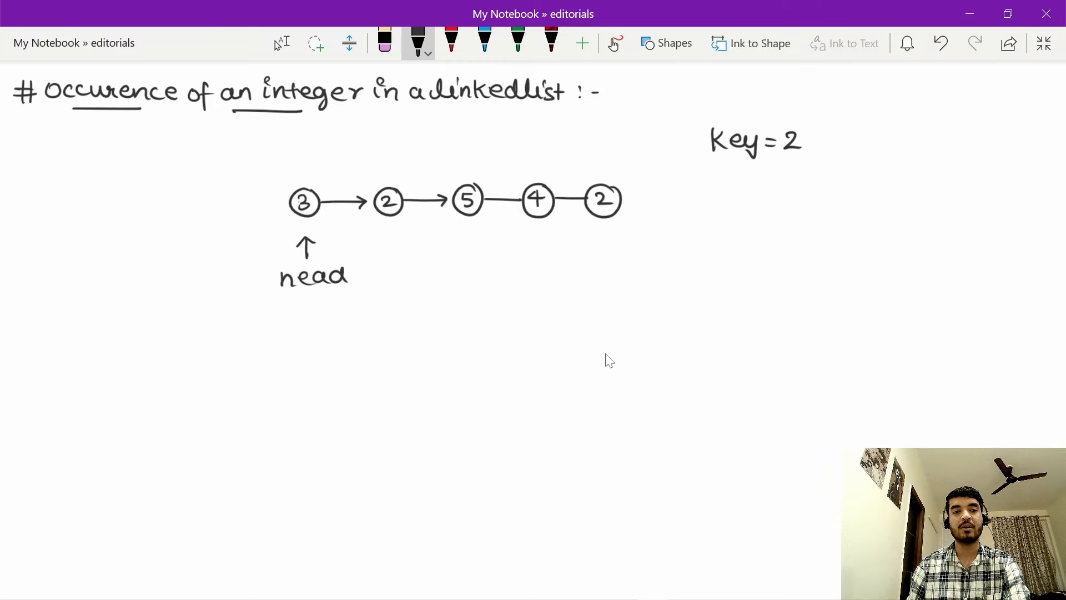
# Step: Handwrite int count = 0, cur = head and the while (cur != NULL) loop header
pyautogui.moveTo(89, 334); pyautogui.dragTo(94, 316)
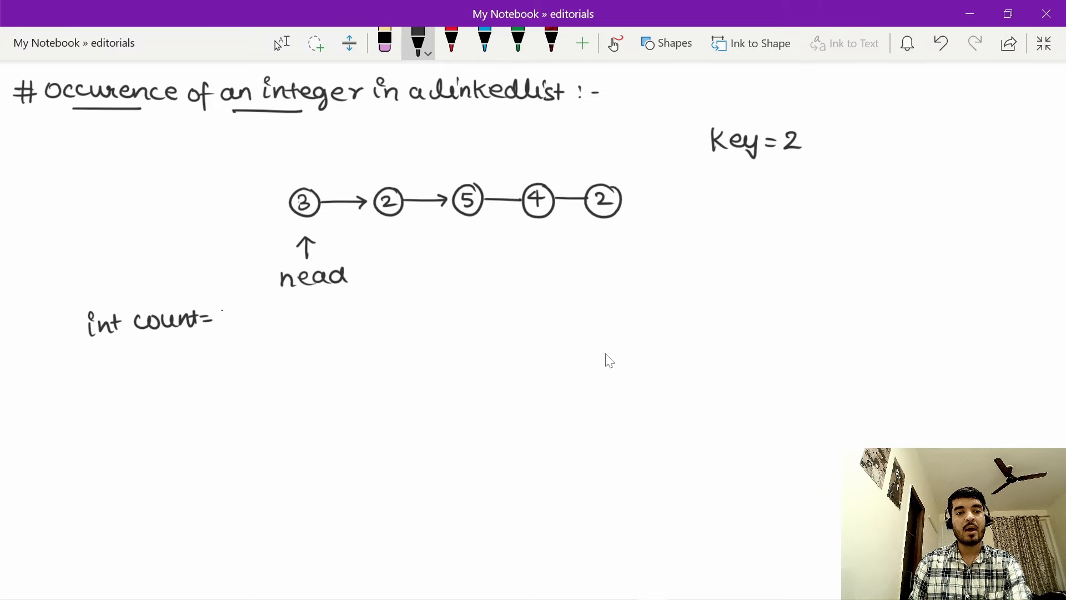
pyautogui.write('0')
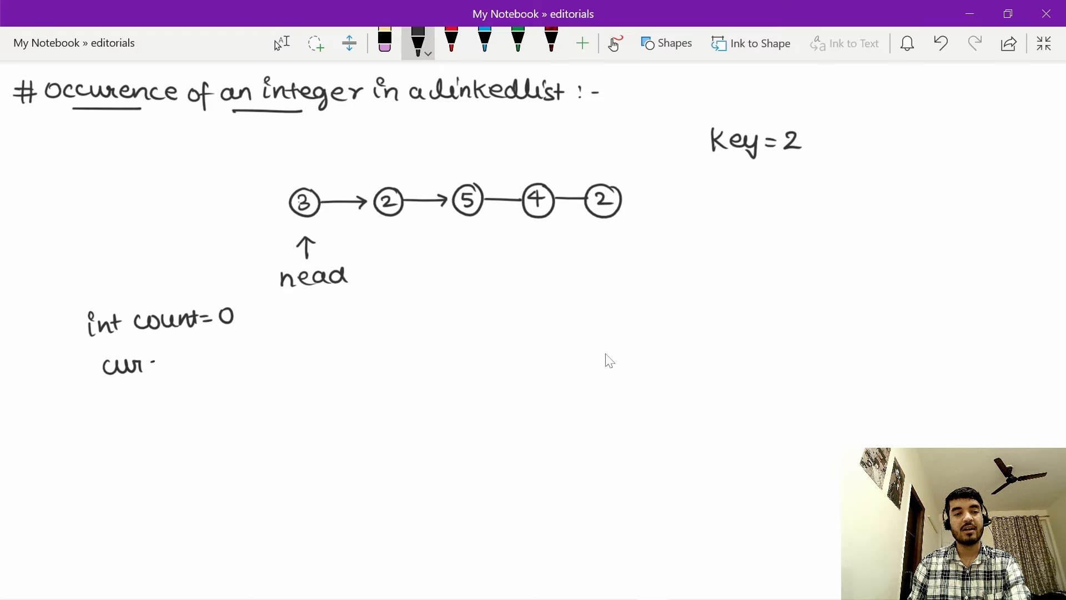
pyautogui.write('= head')
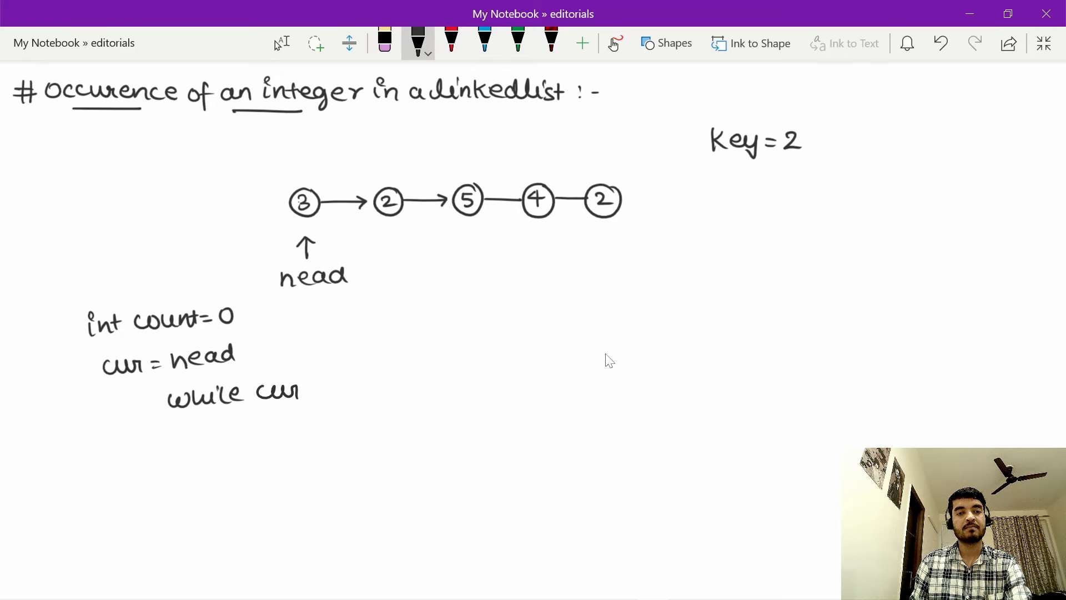
pyautogui.write('! -')
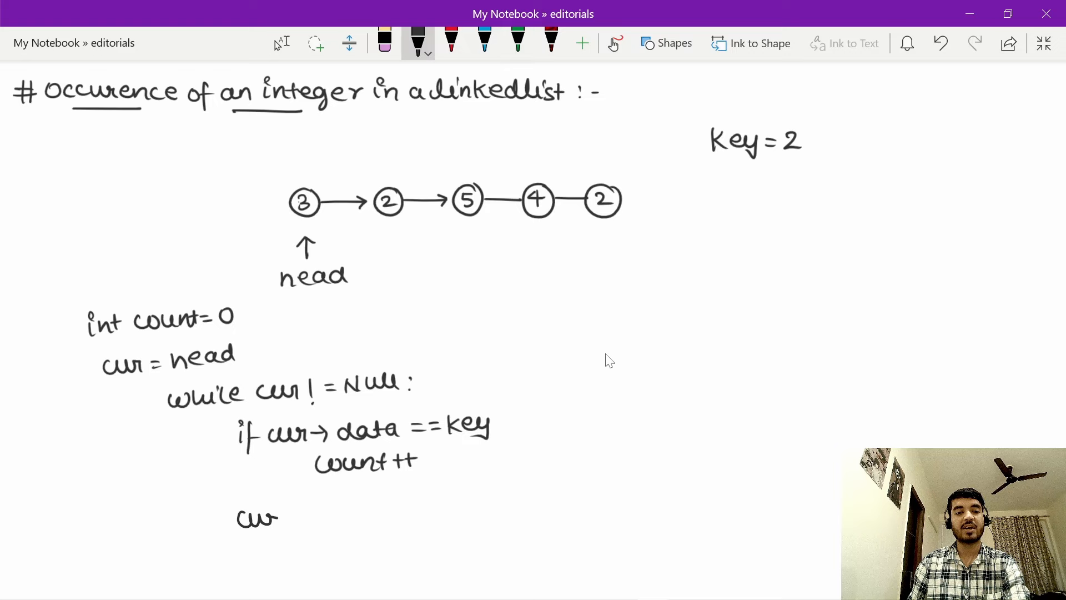
# Step: Handwrite the key comparison, cur = cur→next advance, and return count
pyautogui.write('= cur')
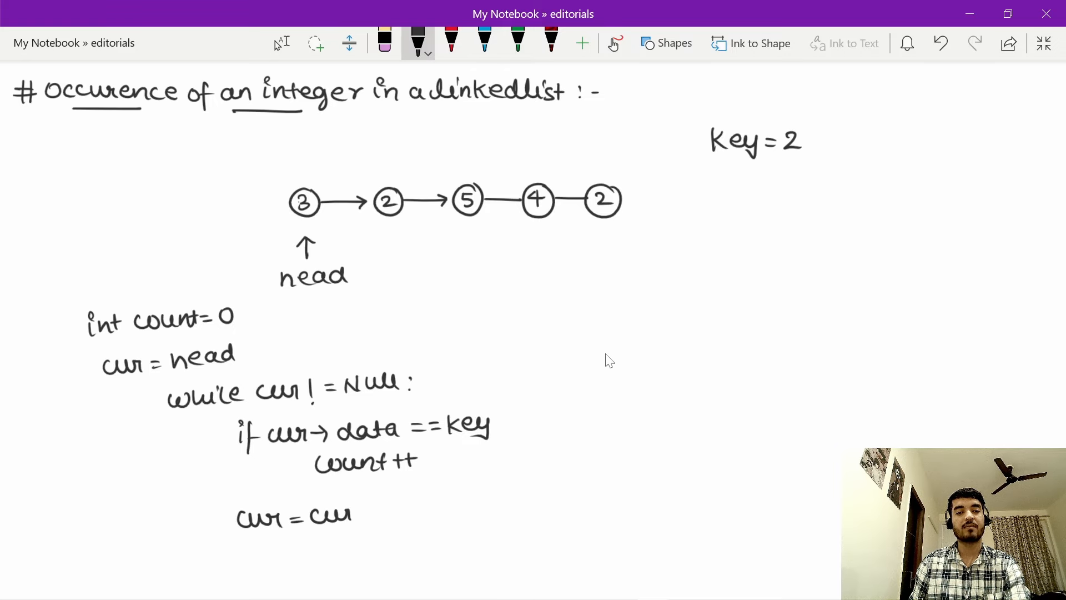
pyautogui.write('→ne')
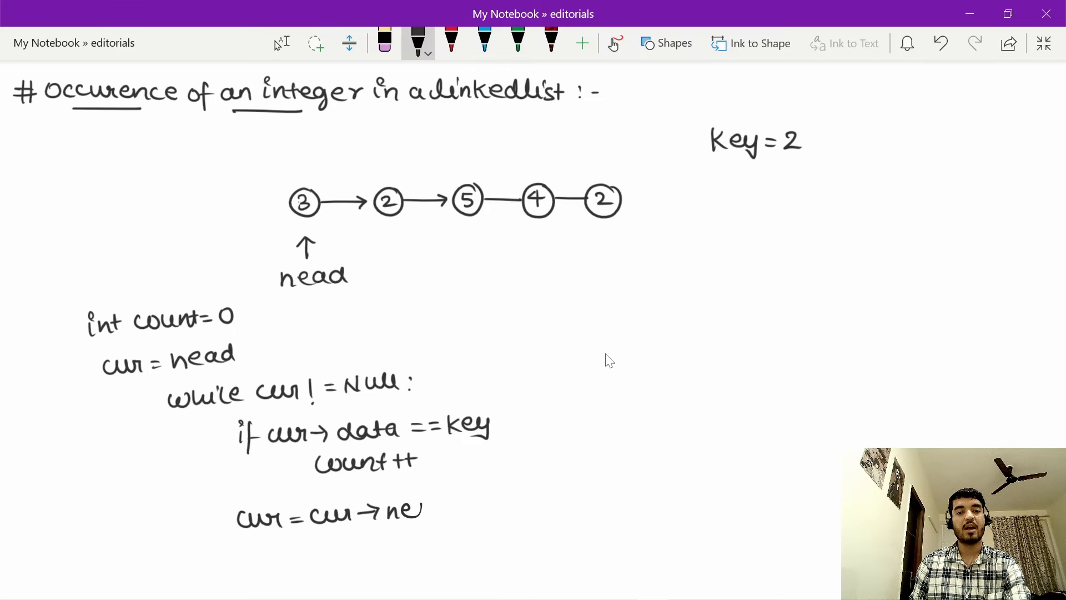
pyautogui.write('xt')
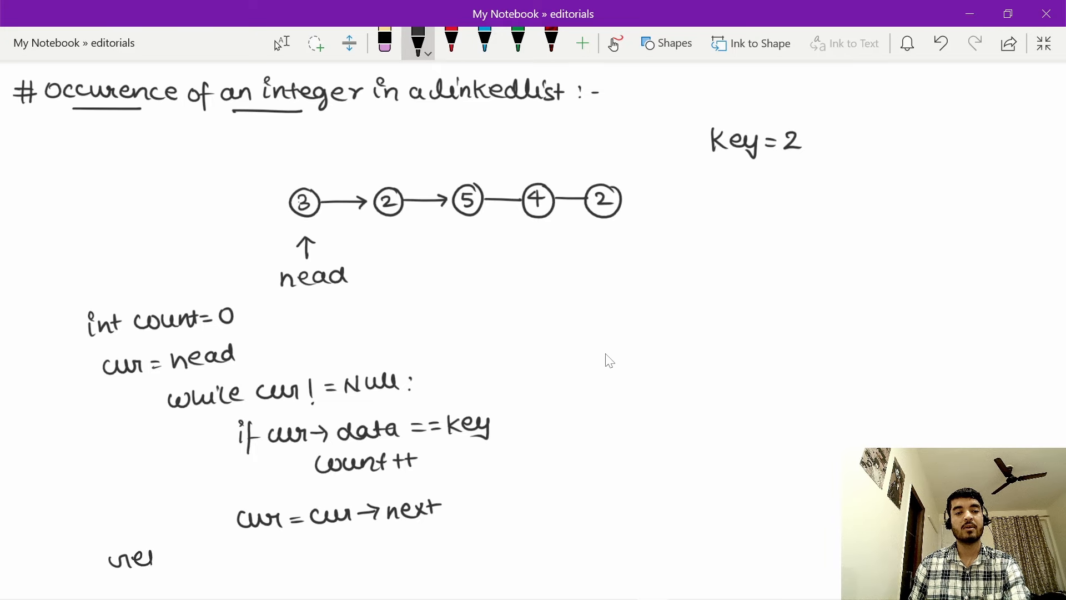
pyautogui.write('return cu')
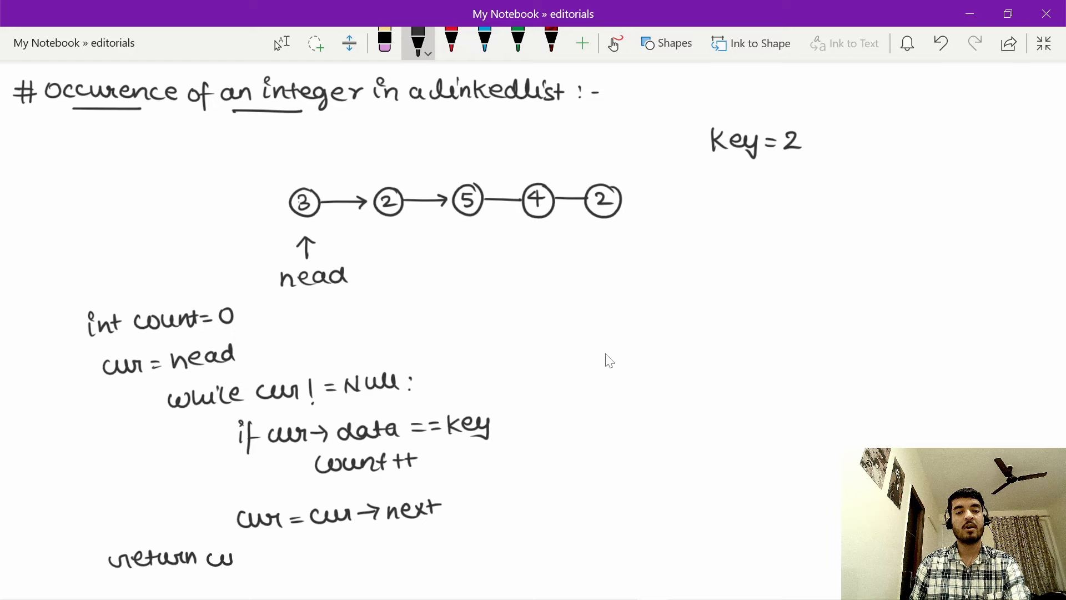
pyautogui.write('count')
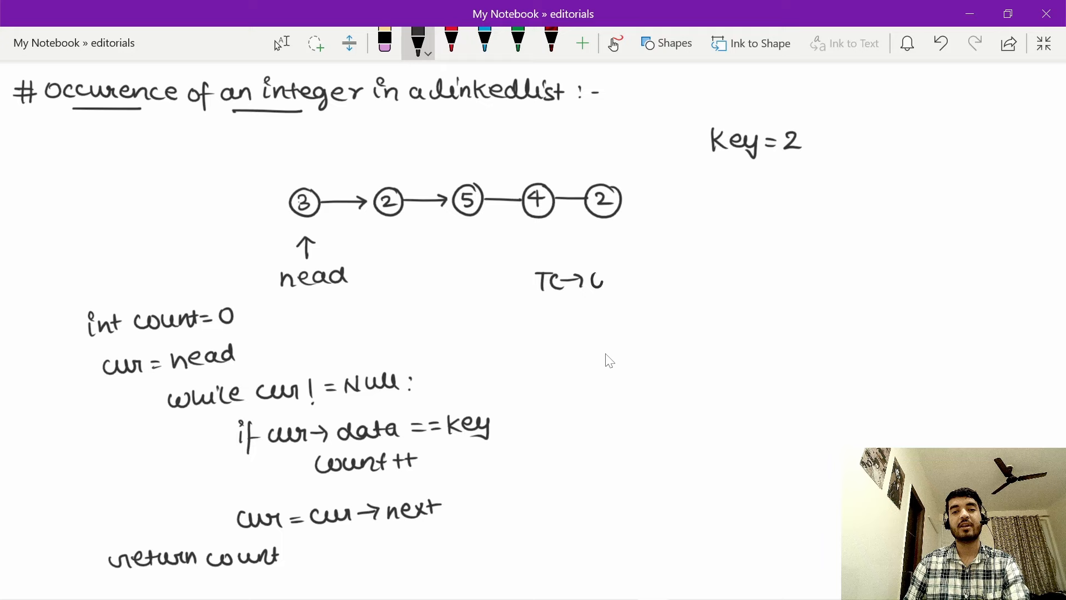
# Step: Handwrite TC → O(N) and ASC → O(1), then return to the browser solution
pyautogui.write('(N)')
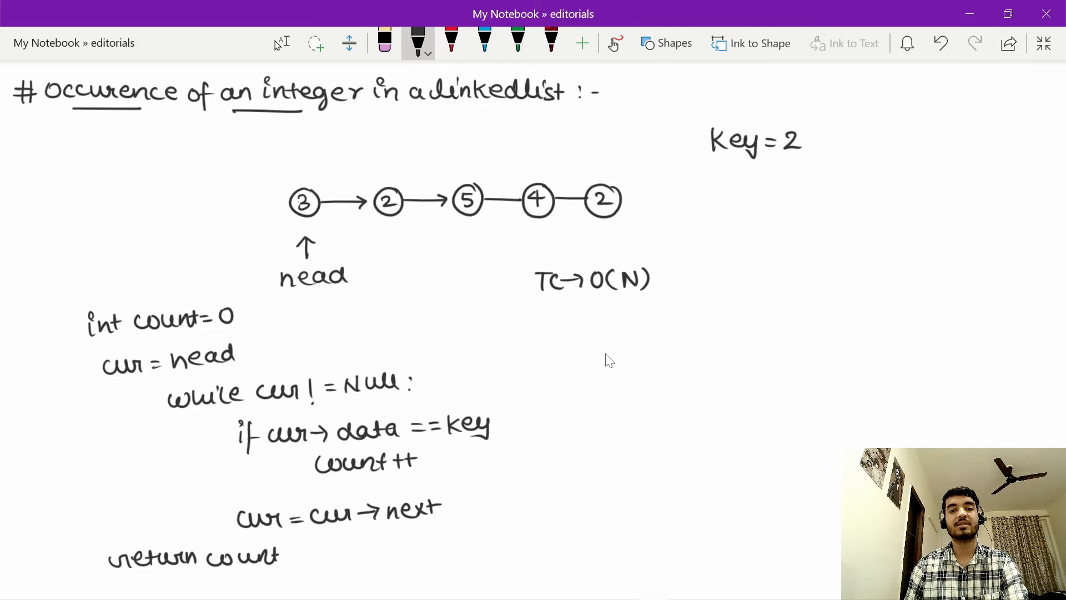
pyautogui.write('ASC→ O')
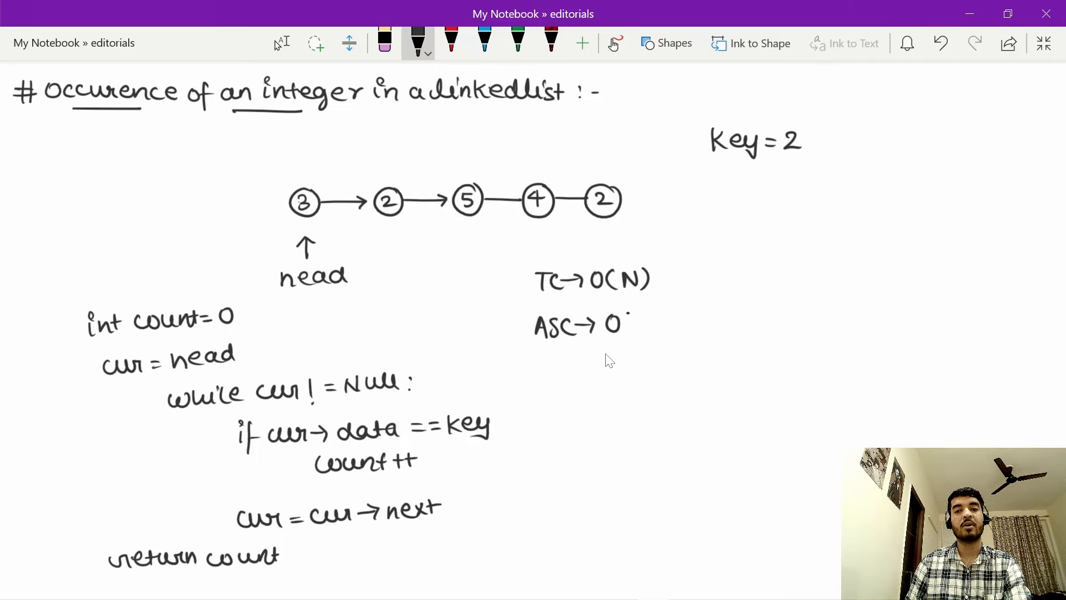
pyautogui.write('(1)')
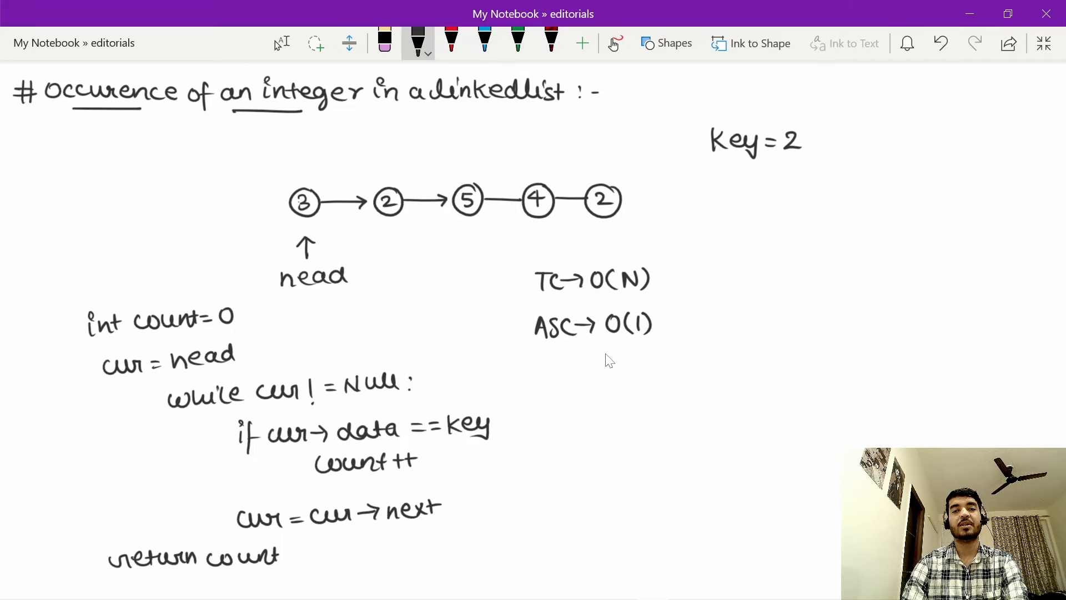
pyautogui.press('alt+tab')
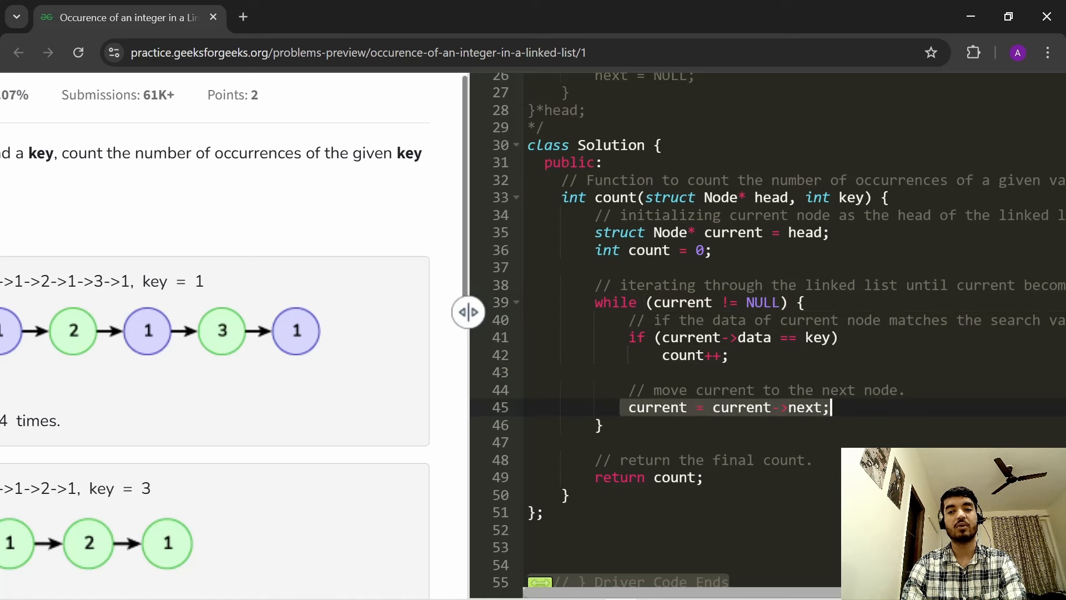
# Step: Scroll the GeeksforGeeks editor to show the C++ count function ending with return count
pyautogui.scroll(-3)
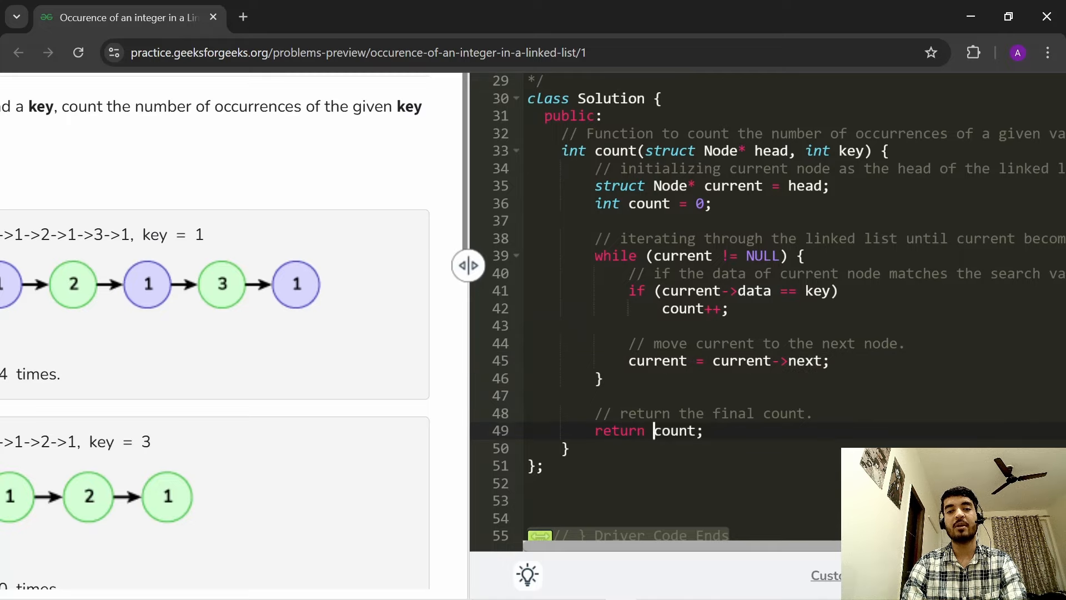